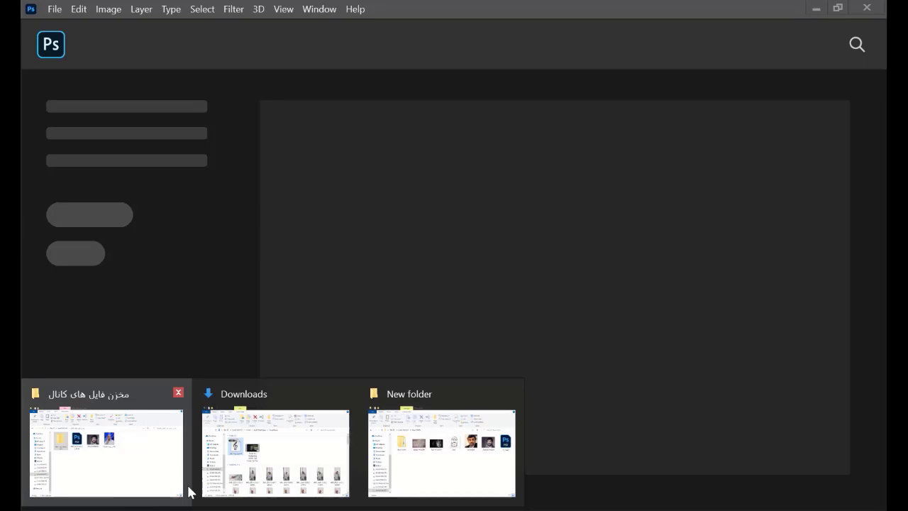
Open bricks-459299.jpg from the New folder into Photoshop
{"action": "left_click", "coordinate": [441, 451]}
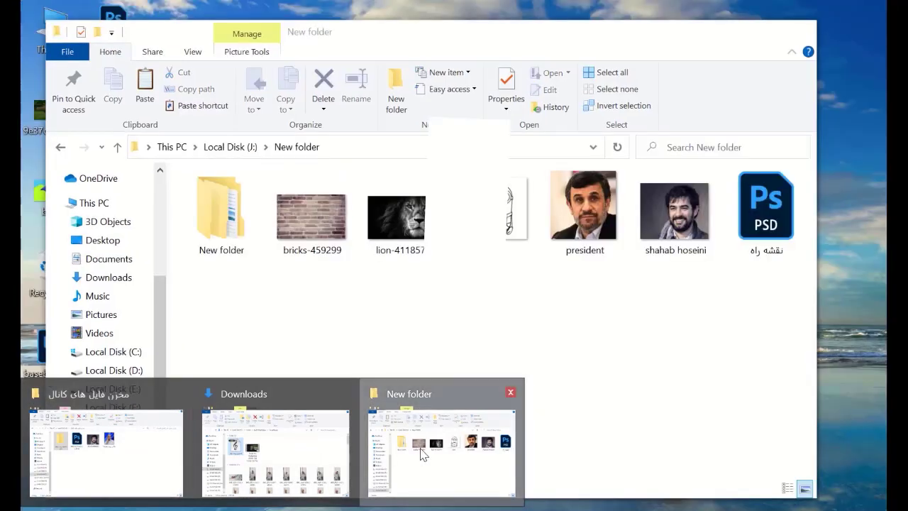
{"action": "left_click", "coordinate": [439, 453]}
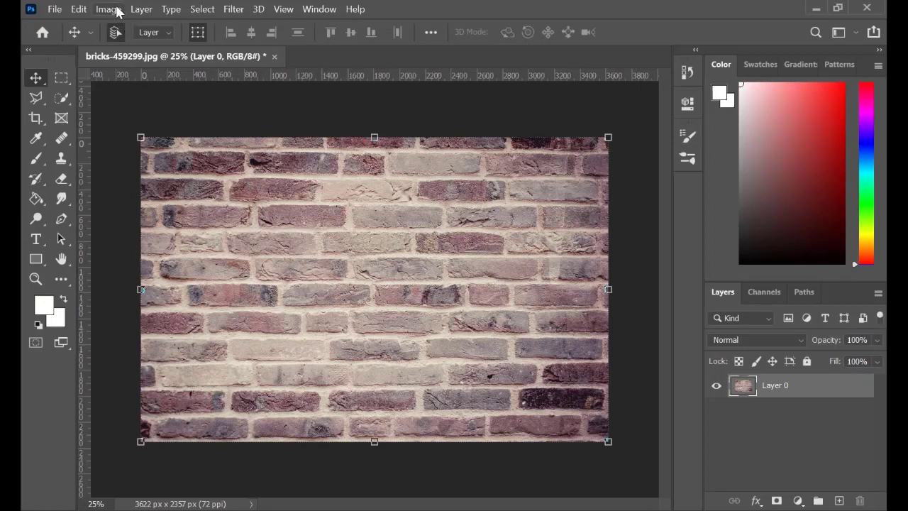
Duplicate the brick wall image as a new document named 2
{"action": "left_click", "coordinate": [108, 8]}
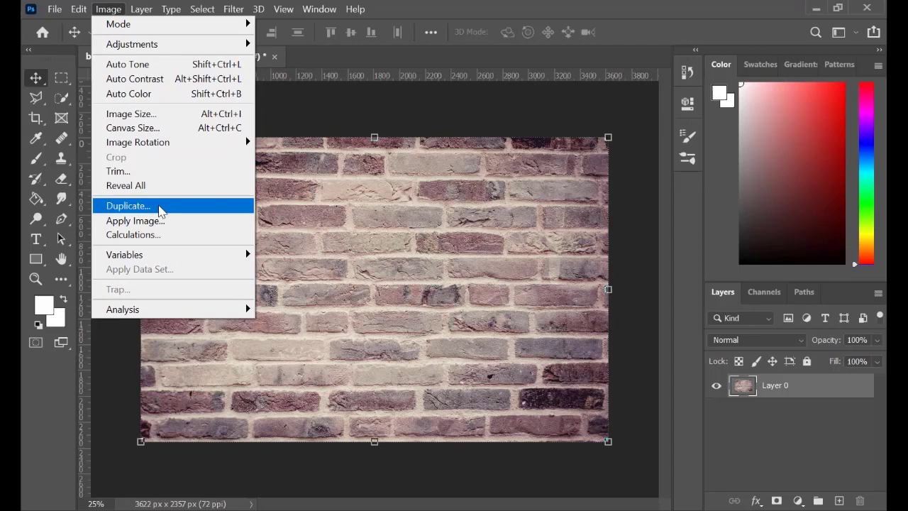
{"action": "left_click", "coordinate": [127, 206]}
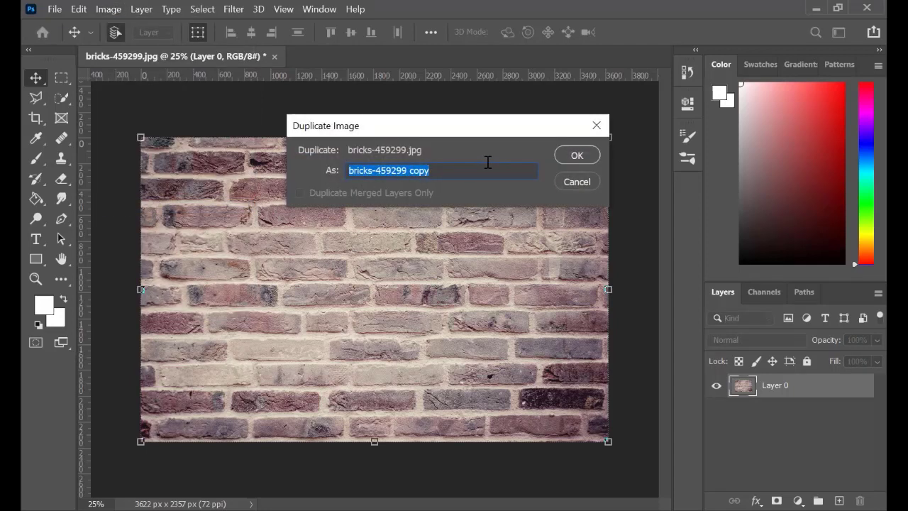
{"action": "left_click", "coordinate": [576, 154]}
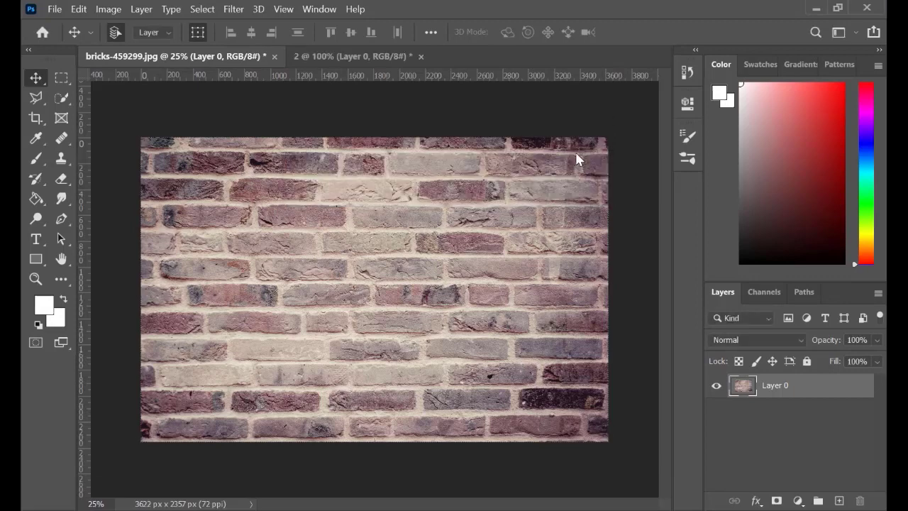
Convert the duplicate brick document to Grayscale mode, discarding colour
{"action": "left_click", "coordinate": [348, 56]}
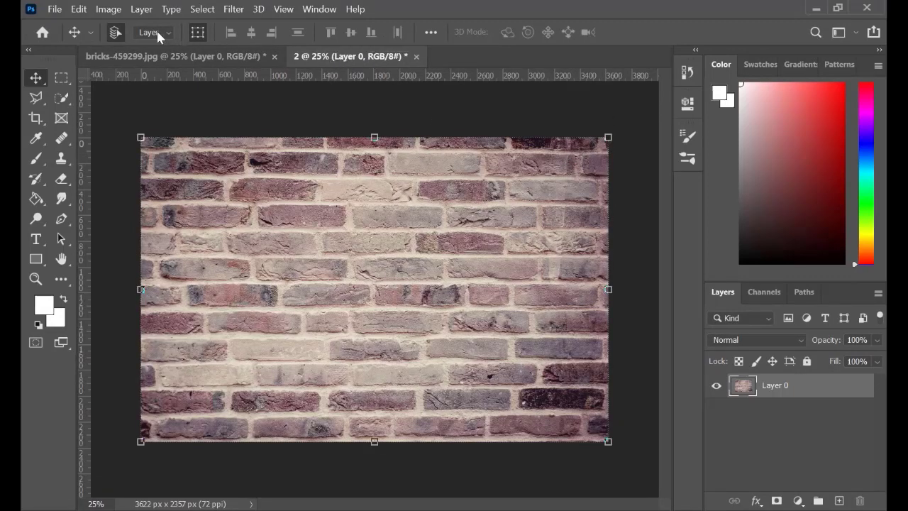
{"action": "left_click", "coordinate": [108, 8]}
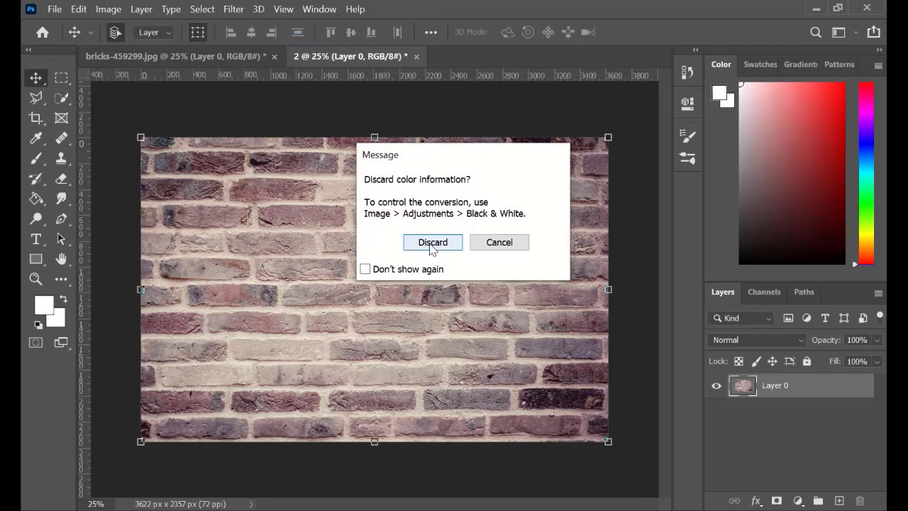
{"action": "left_click", "coordinate": [433, 241]}
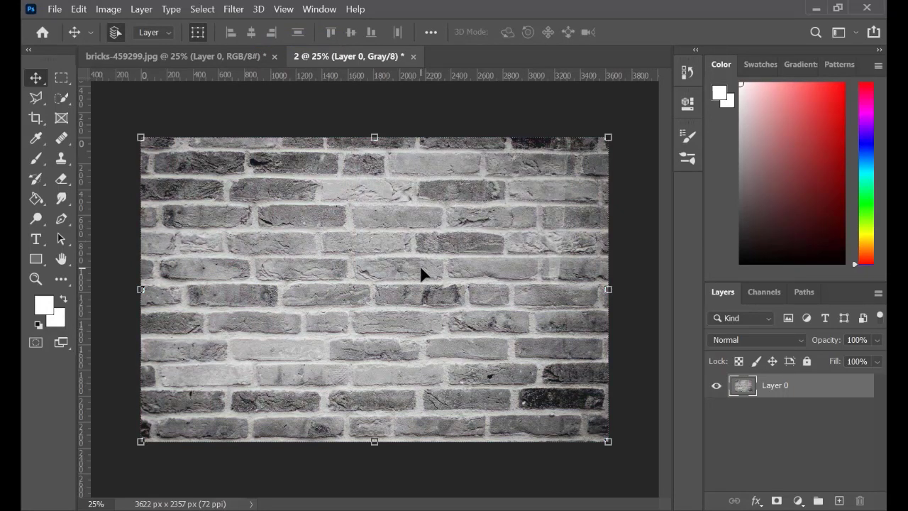
{"action": "mouse_move", "coordinate": [73, 43]}
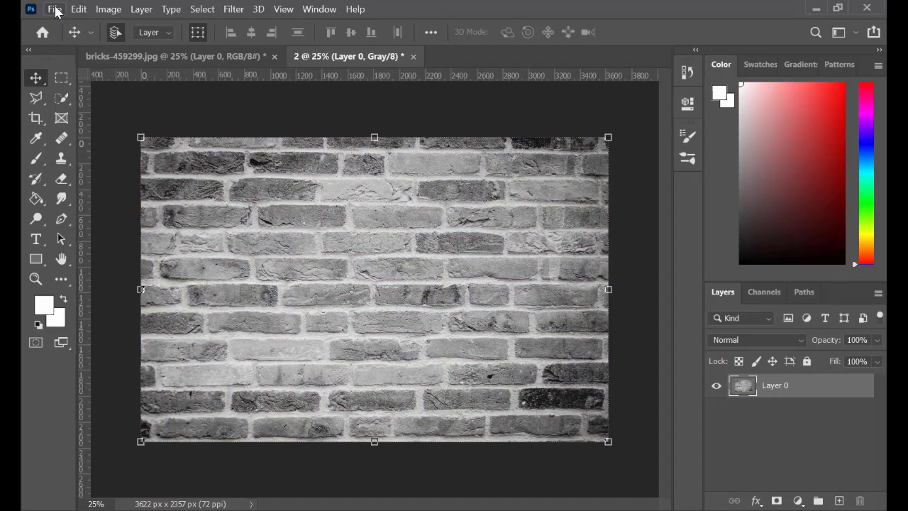
Save the grayscale brick copy as a Photoshop PSD in the New folder
{"action": "left_click", "coordinate": [54, 9]}
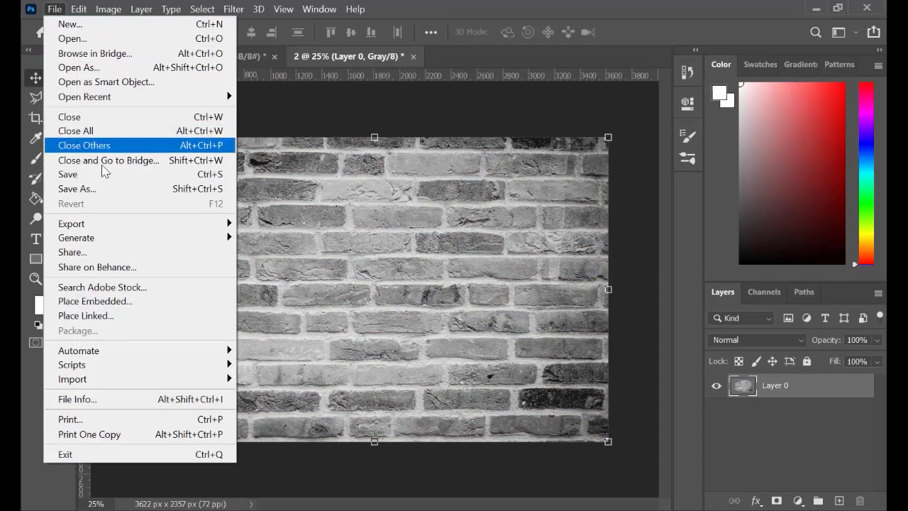
{"action": "left_click", "coordinate": [77, 189]}
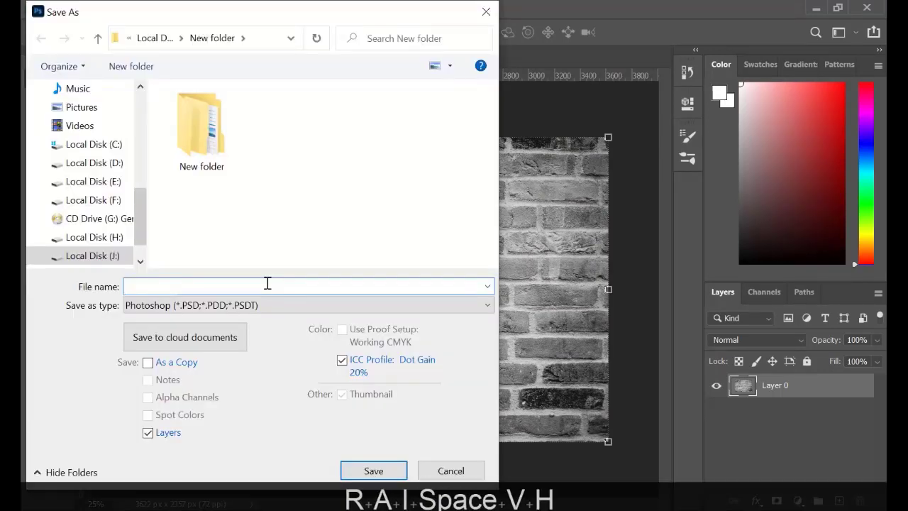
{"action": "left_click", "coordinate": [452, 471]}
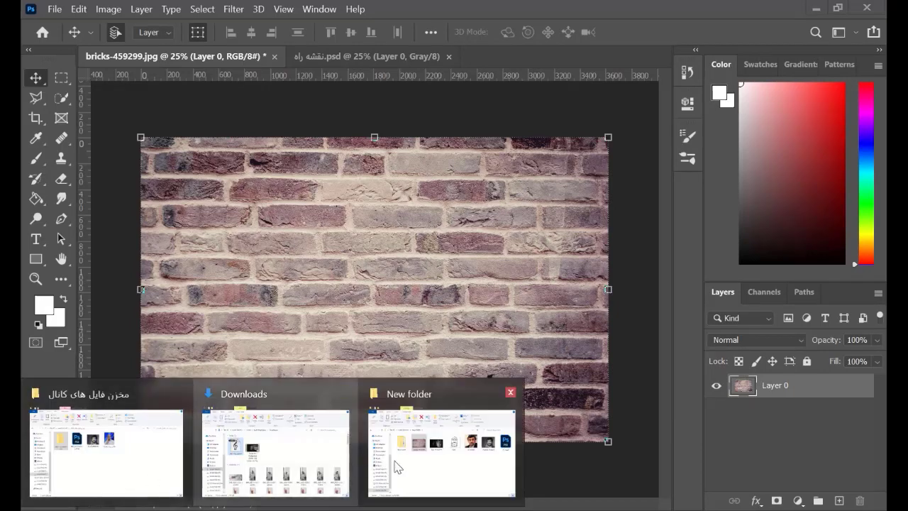
Bring lion-4118576.jpg into the bricks document as Layer 1
{"action": "left_click", "coordinate": [443, 454]}
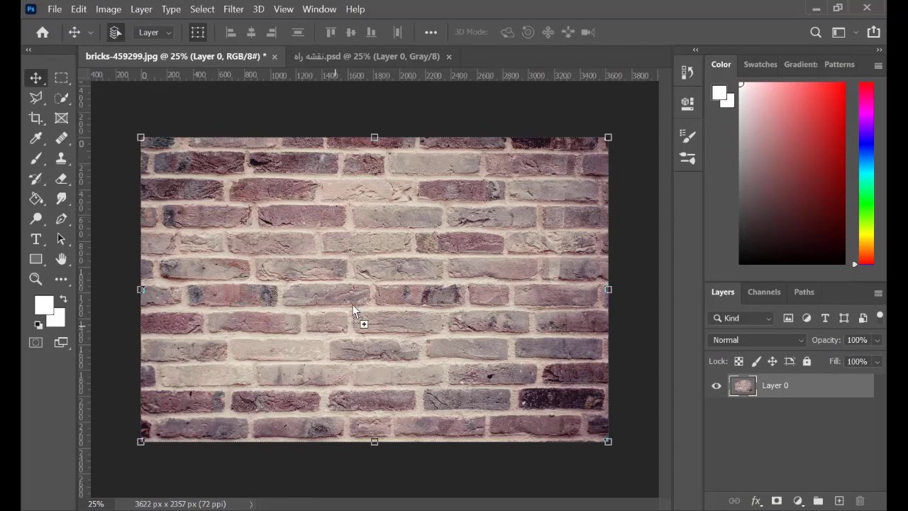
{"action": "mouse_move", "coordinate": [674, 17]}
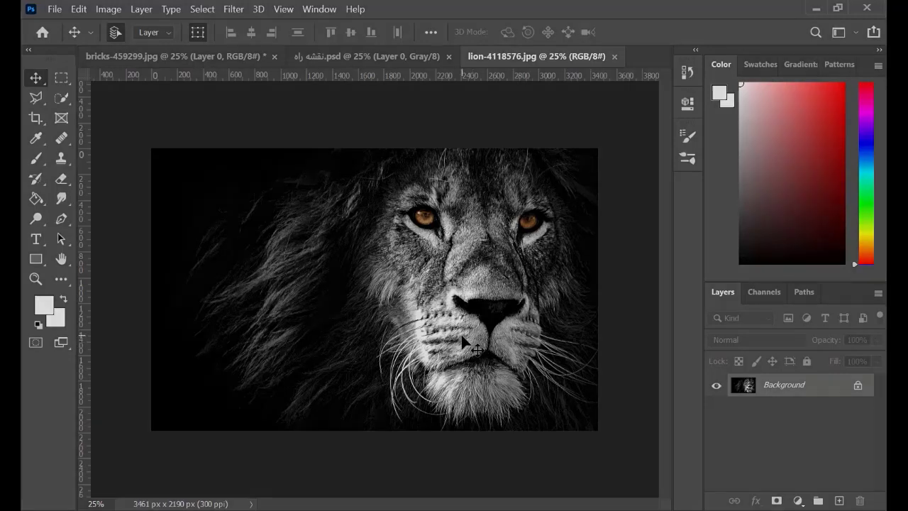
{"action": "mouse_move", "coordinate": [61, 116]}
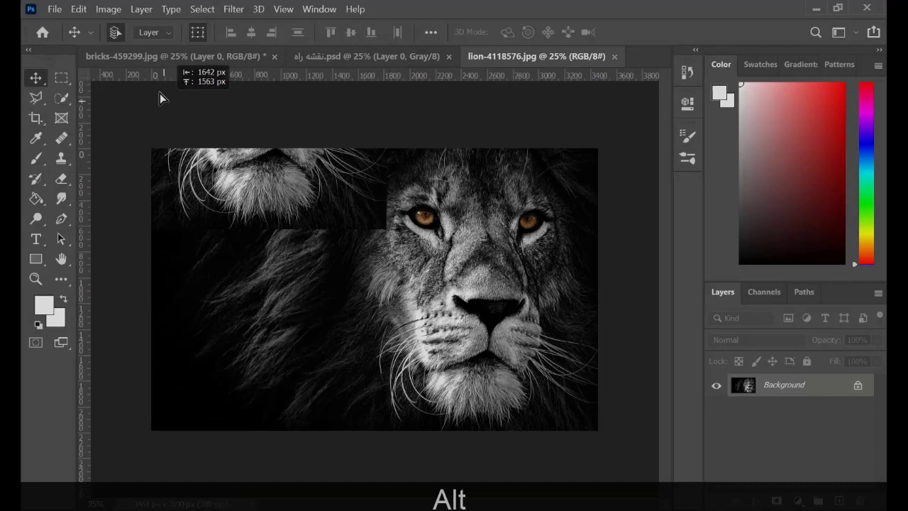
{"action": "left_click", "coordinate": [127, 57]}
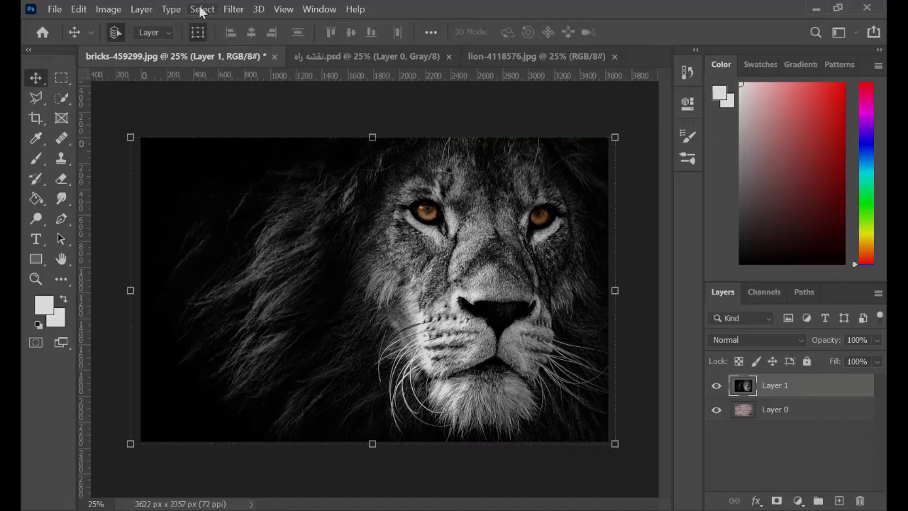
Apply Filter > Distort > Displace to the lion using the saved grayscale PSD as map
{"action": "left_click", "coordinate": [232, 8]}
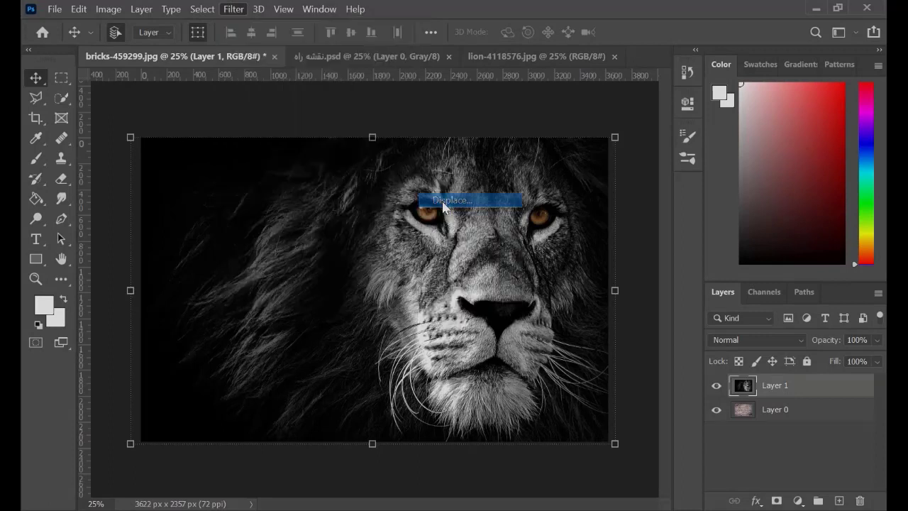
{"action": "left_click", "coordinate": [451, 198]}
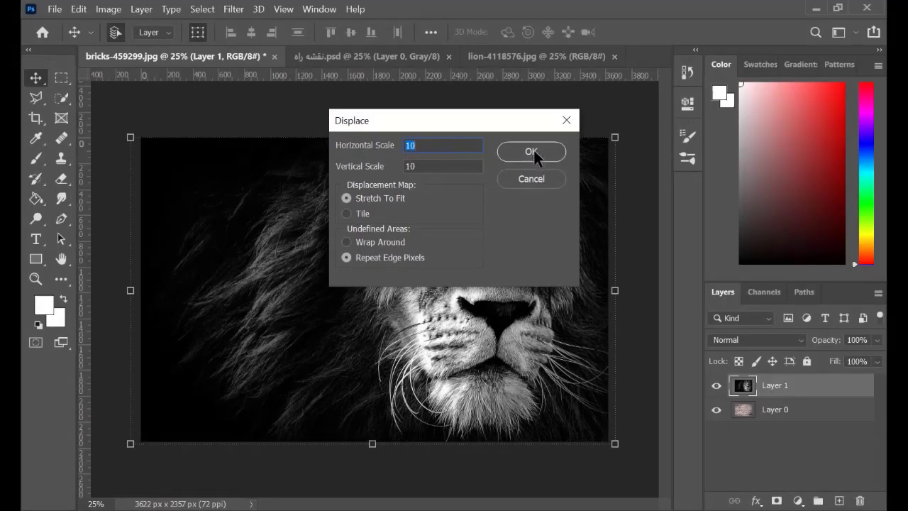
{"action": "left_click", "coordinate": [530, 150]}
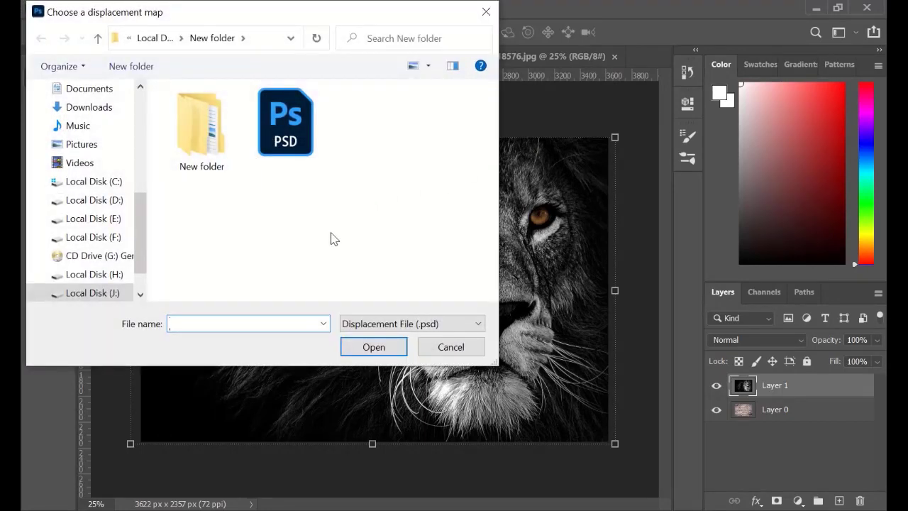
{"action": "mouse_move", "coordinate": [545, 320]}
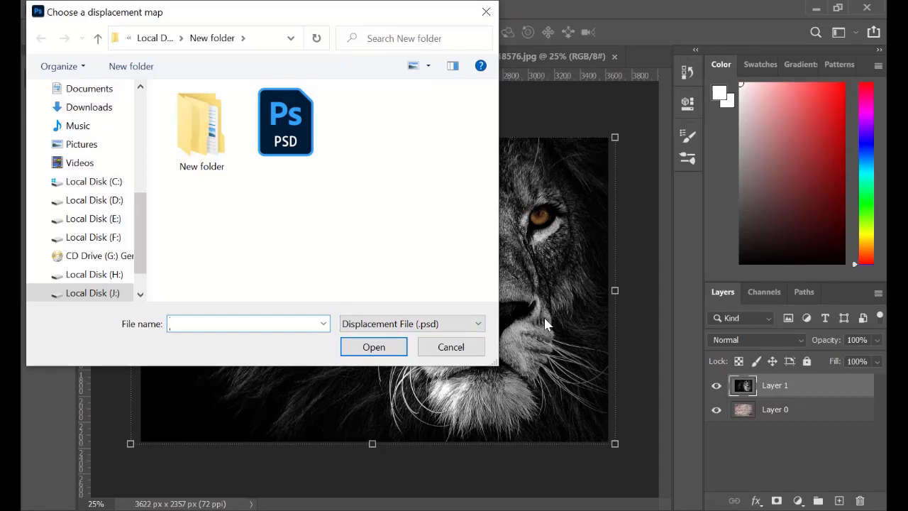
{"action": "mouse_move", "coordinate": [286, 127]}
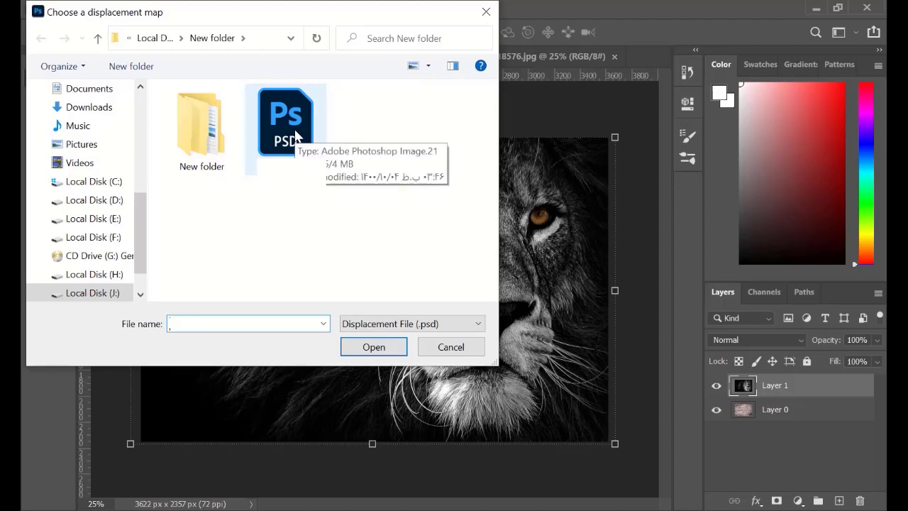
{"action": "left_click", "coordinate": [285, 121]}
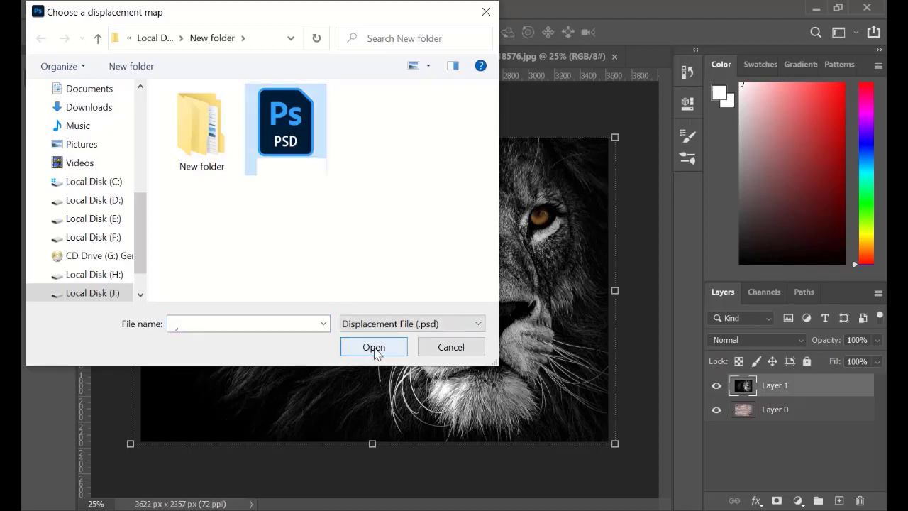
{"action": "left_click", "coordinate": [374, 346]}
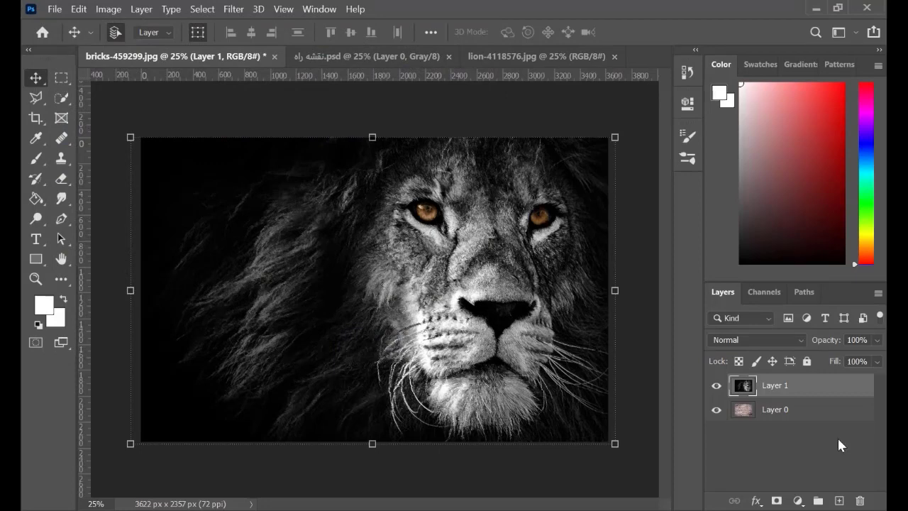
Desaturate a top copy of the brick layer and blend it in Hard Light over the lion
{"action": "left_click", "coordinate": [775, 409]}
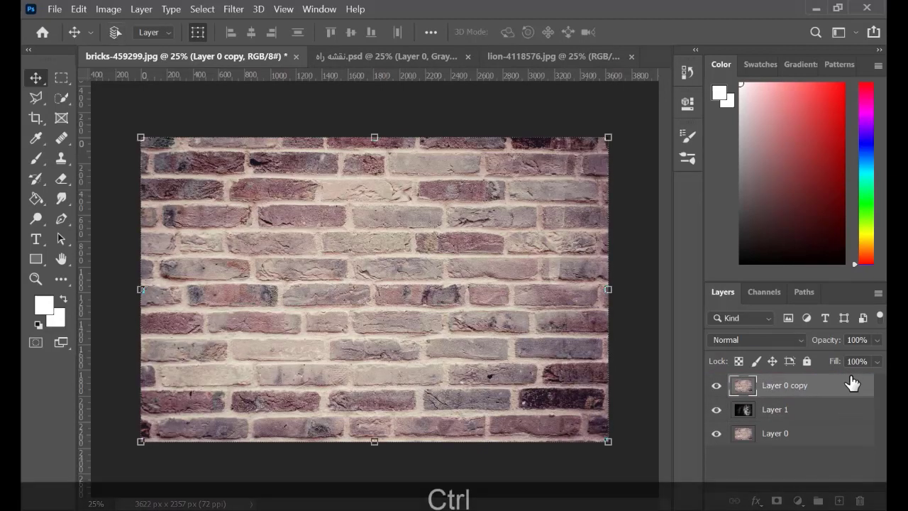
{"action": "key", "text": "ctrl+shift+u"}
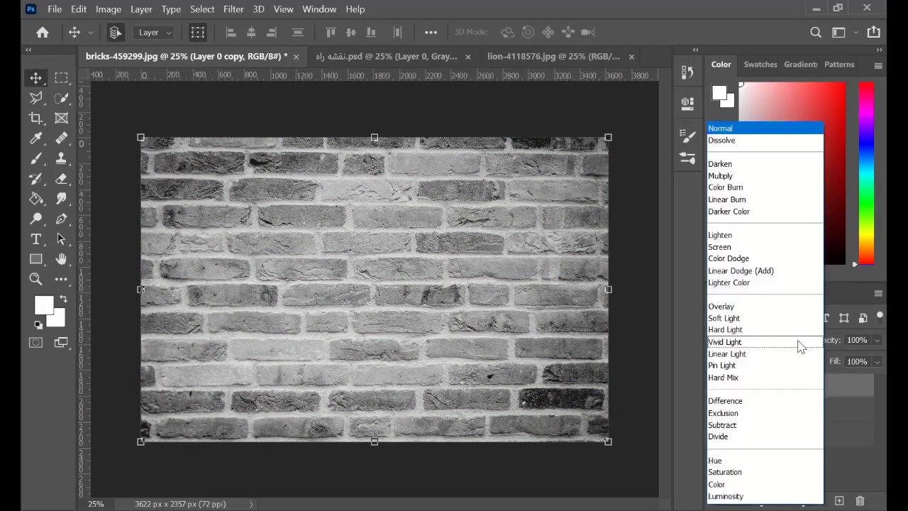
{"action": "left_click", "coordinate": [725, 329]}
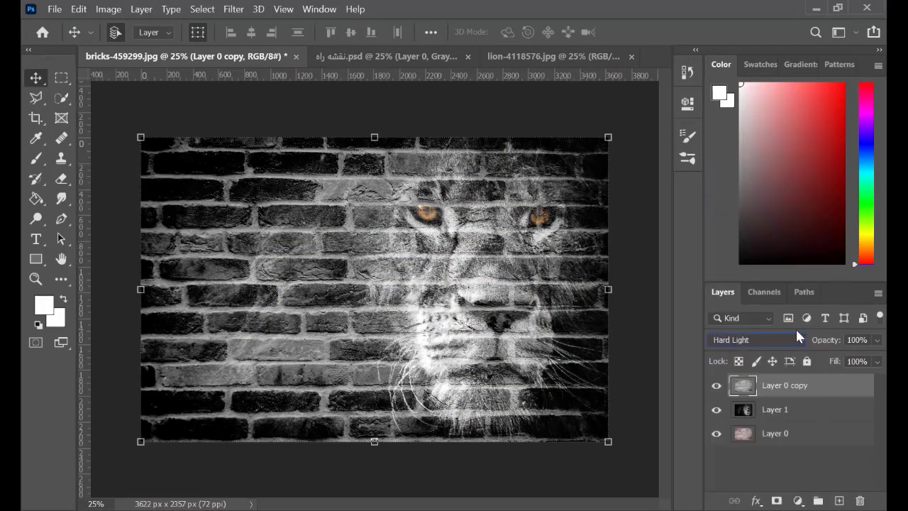
{"action": "key", "text": "ctrl+l"}
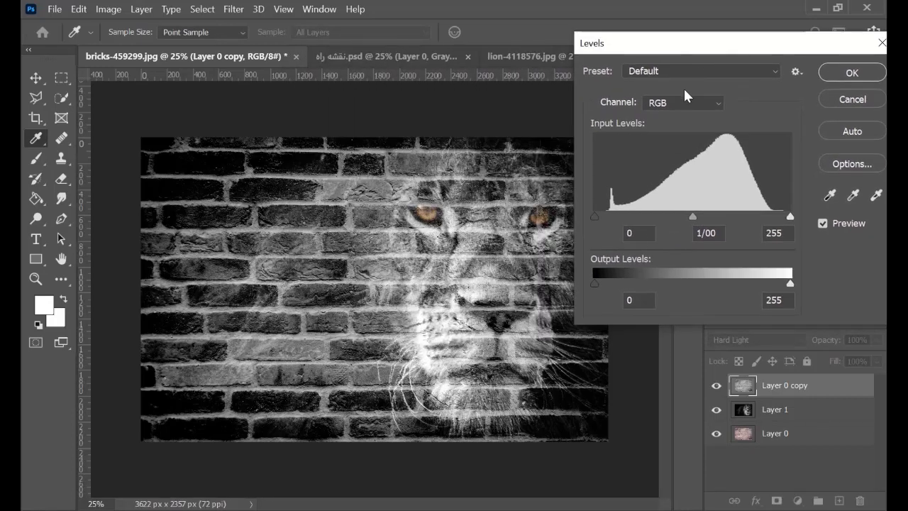
Adjust Levels to inputs 25 / 1.3 / 229 and outputs 6 / 242 on the brick copy
{"action": "left_click_drag", "start_coordinate": [594, 215], "coordinate": [607, 215]}
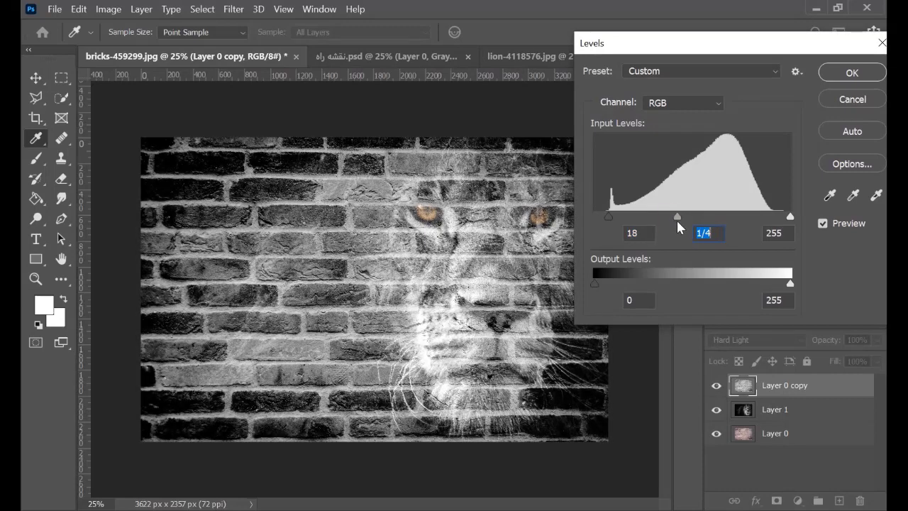
{"action": "mouse_move", "coordinate": [794, 220]}
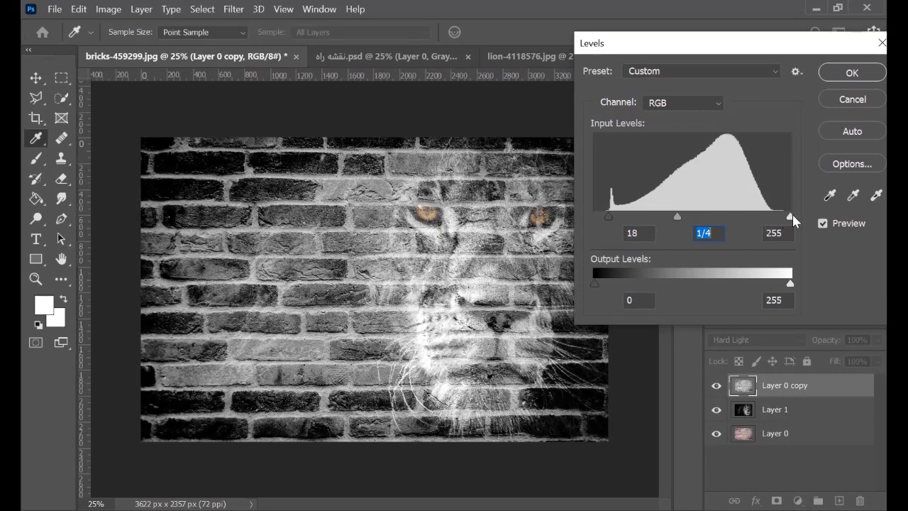
{"action": "left_click_drag", "start_coordinate": [789, 217], "coordinate": [771, 217]}
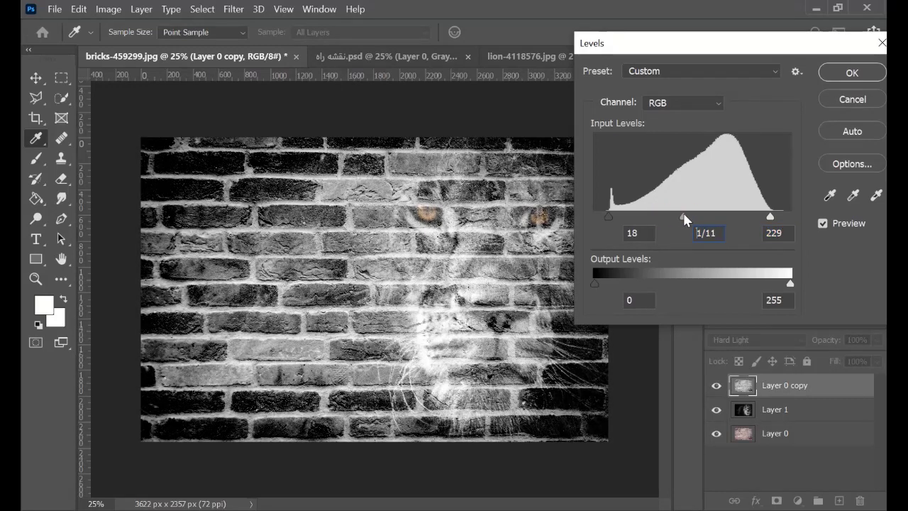
{"action": "left_click_drag", "start_coordinate": [595, 283], "coordinate": [601, 284]}
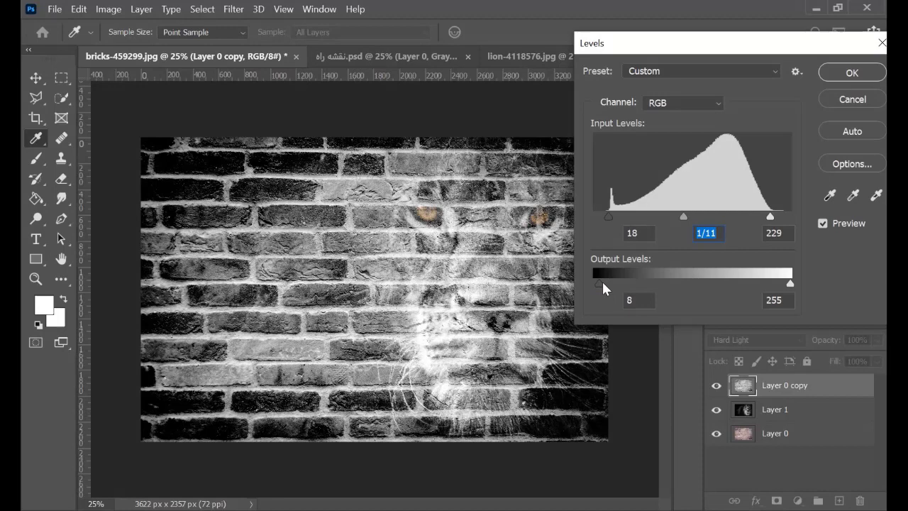
{"action": "left_click_drag", "start_coordinate": [599, 284], "coordinate": [611, 284]}
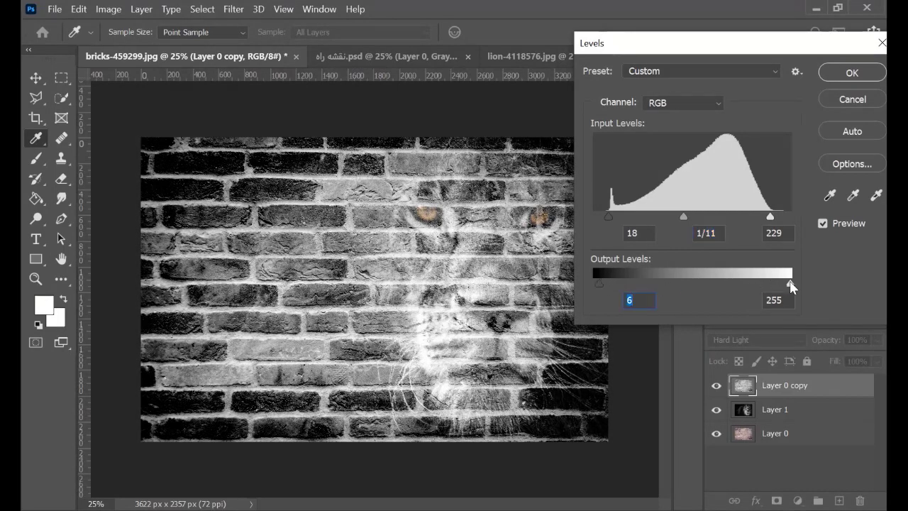
{"action": "left_click_drag", "start_coordinate": [789, 286], "coordinate": [780, 286]}
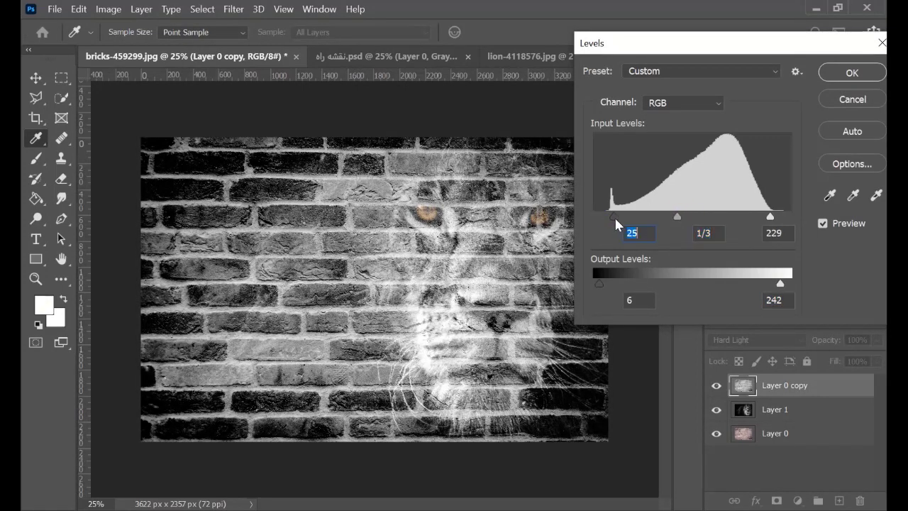
{"action": "left_click", "coordinate": [851, 72]}
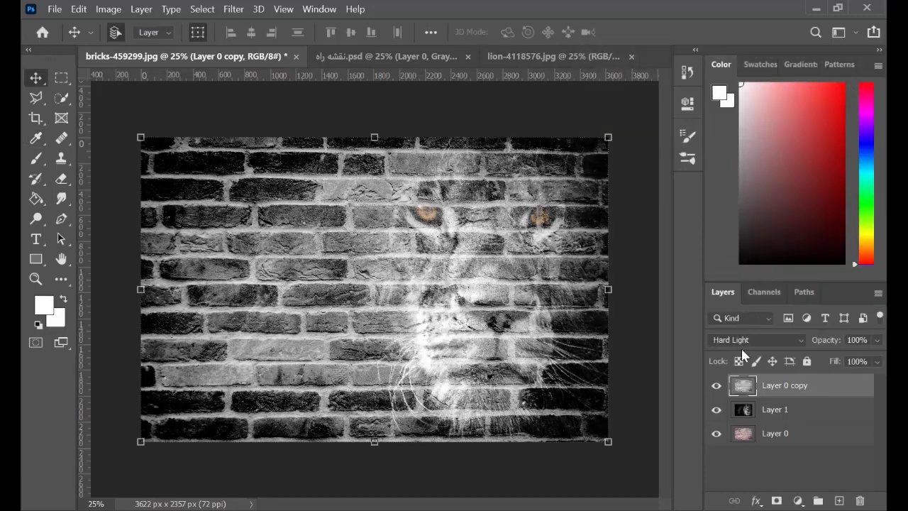
{"action": "mouse_move", "coordinate": [791, 440]}
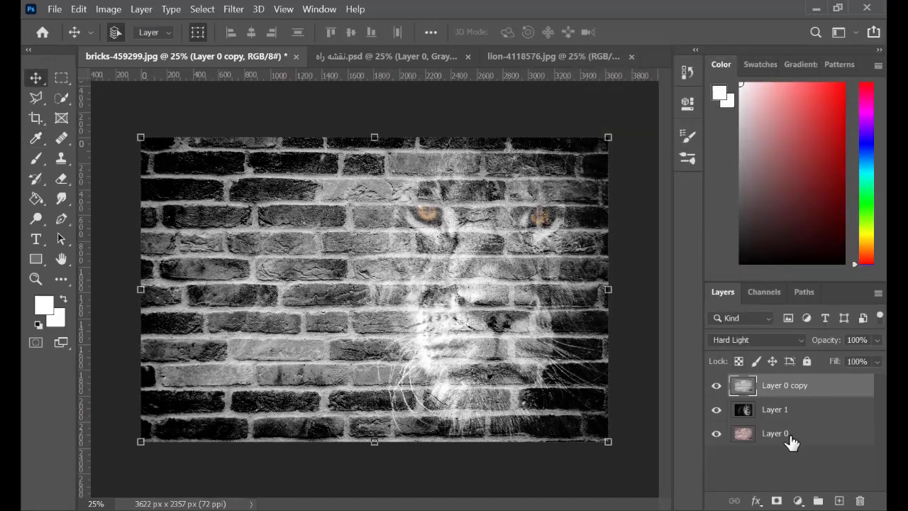
Quick-select the portrait background and invert so only the man is selected
{"action": "left_click", "coordinate": [774, 409]}
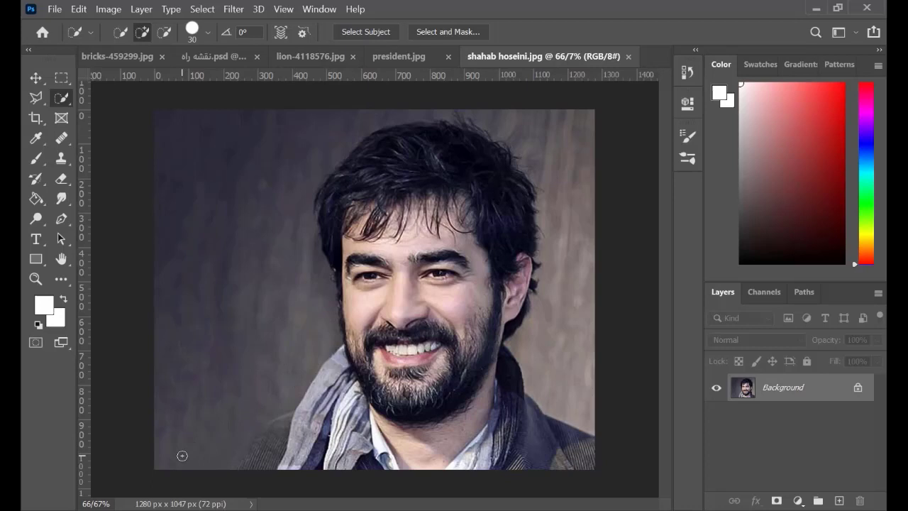
{"action": "left_click_drag", "start_coordinate": [181, 455], "coordinate": [258, 315]}
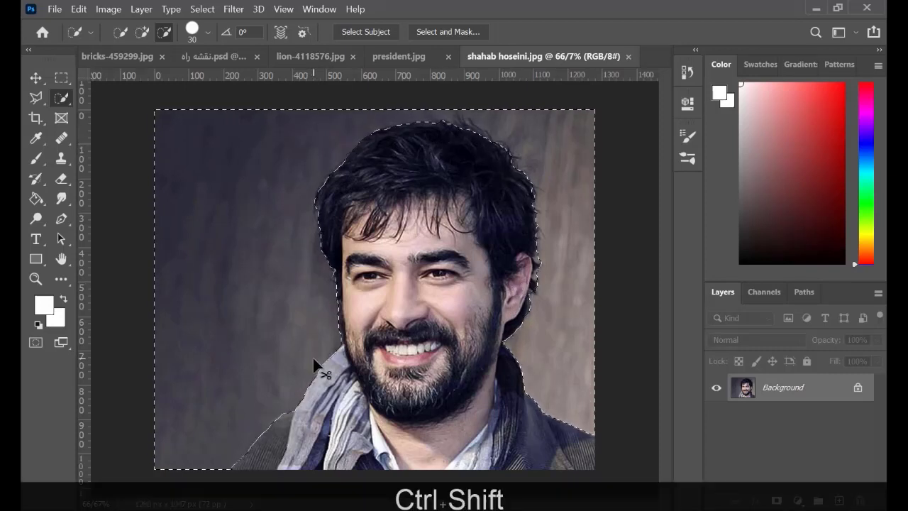
{"action": "key", "text": "ctrl+shift+i"}
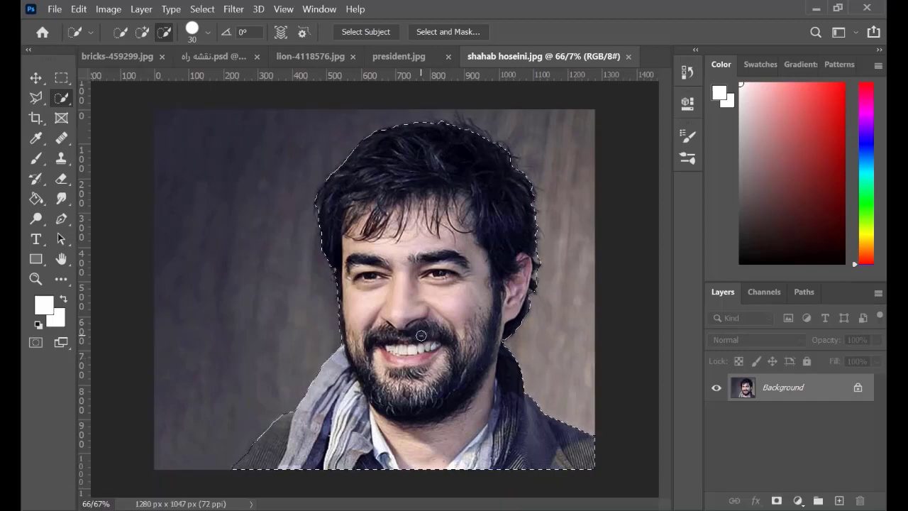
Place the cut-out man on the bricks and scale him up to cover the wall
{"action": "left_click", "coordinate": [37, 77]}
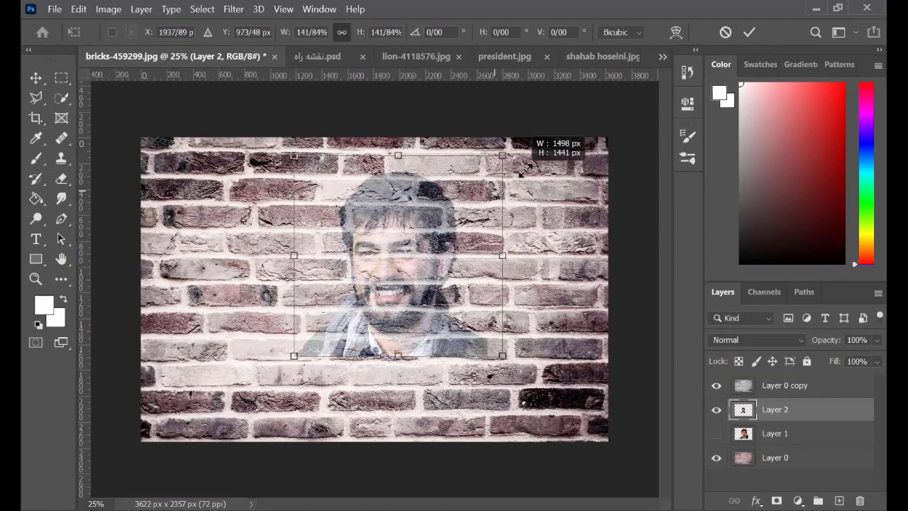
{"action": "left_click_drag", "start_coordinate": [294, 355], "coordinate": [270, 379]}
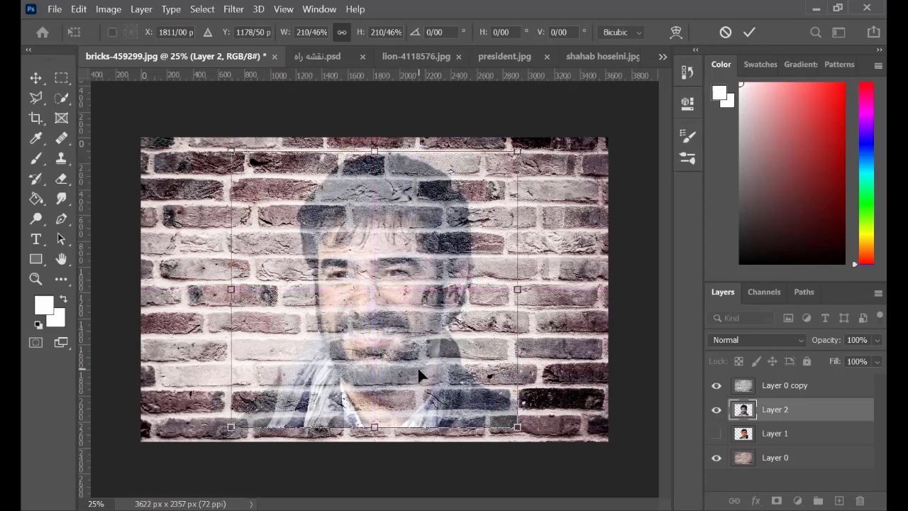
{"action": "key", "text": "Enter"}
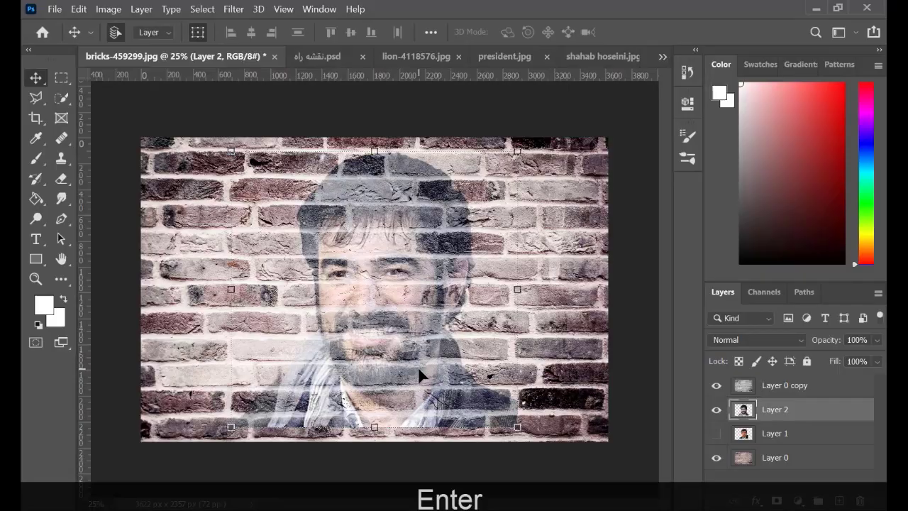